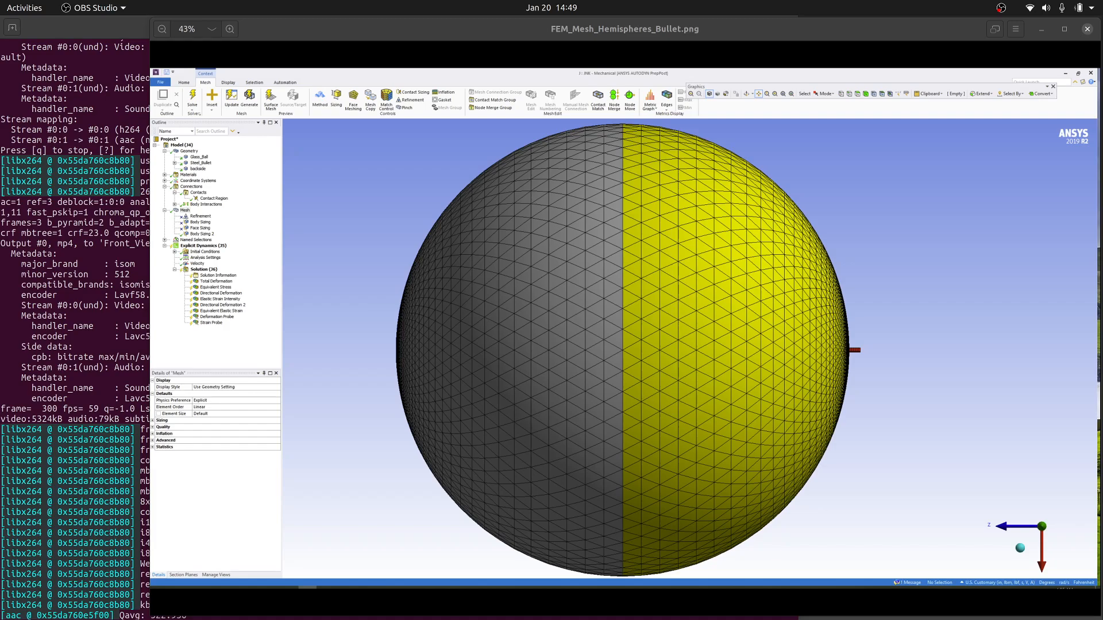
mouse_move(862, 364)
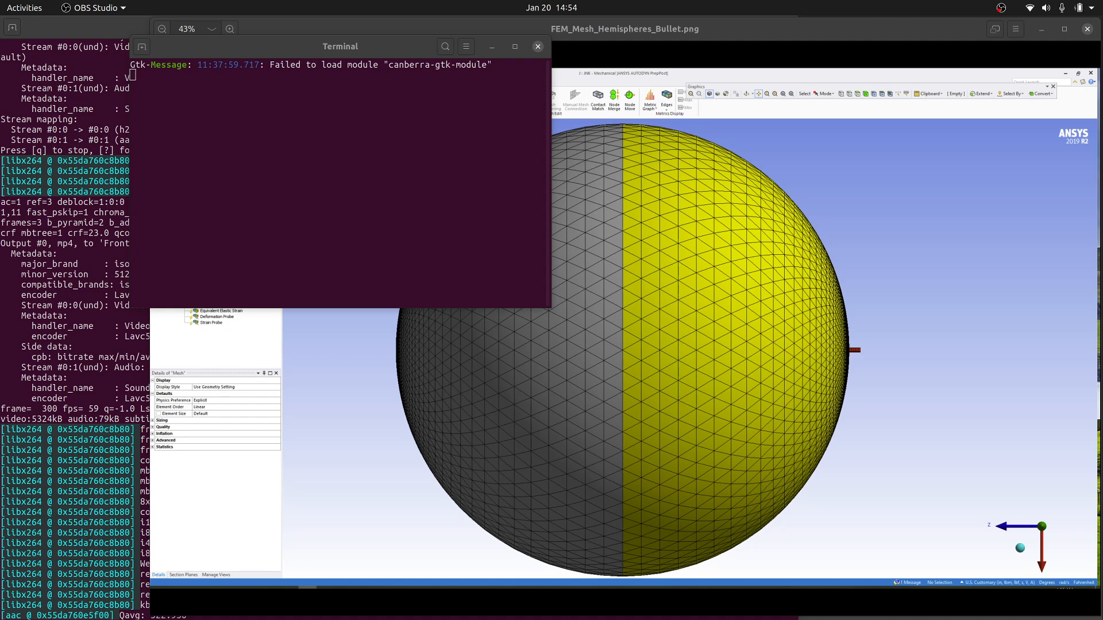
Step: Bring Image Viewer in front so FEM_Mesh_Hemispheres_Bullet.png is fully visible again
click(537, 46)
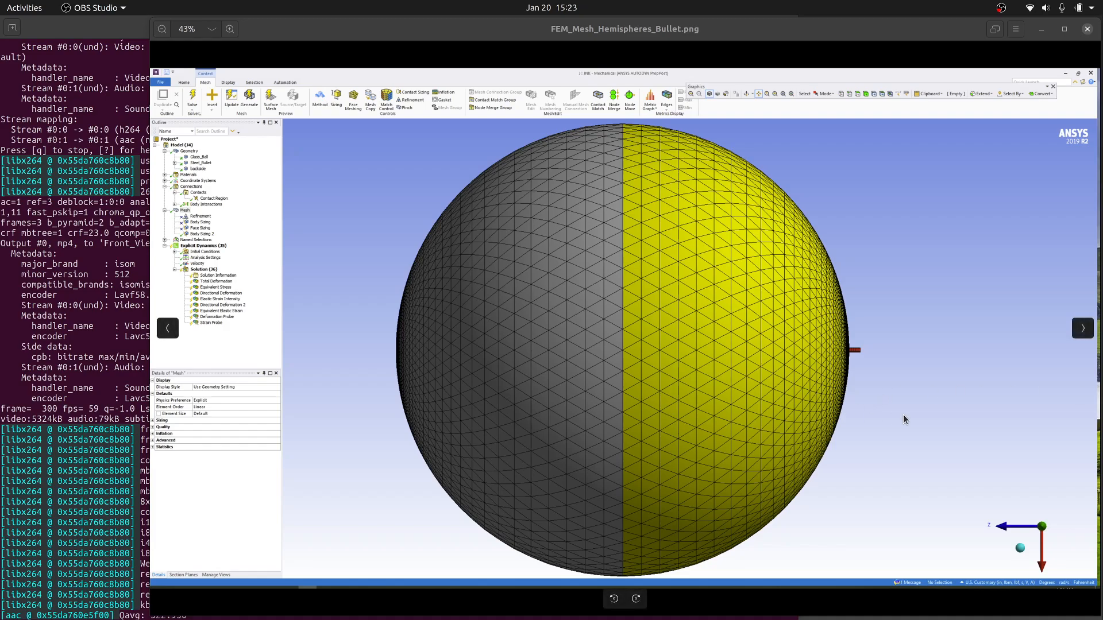
Step: Advance to FEM_Mesh_Hemispheres_Bullet_E.png with blue arrows radiating from the impact point
click(96, 8)
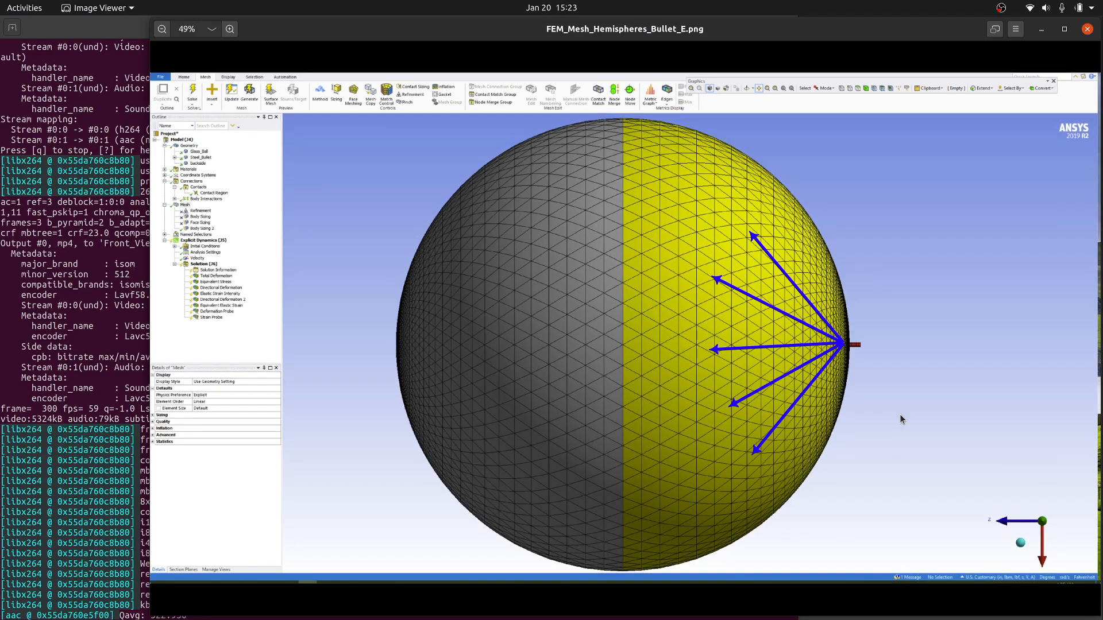
mouse_move(982, 400)
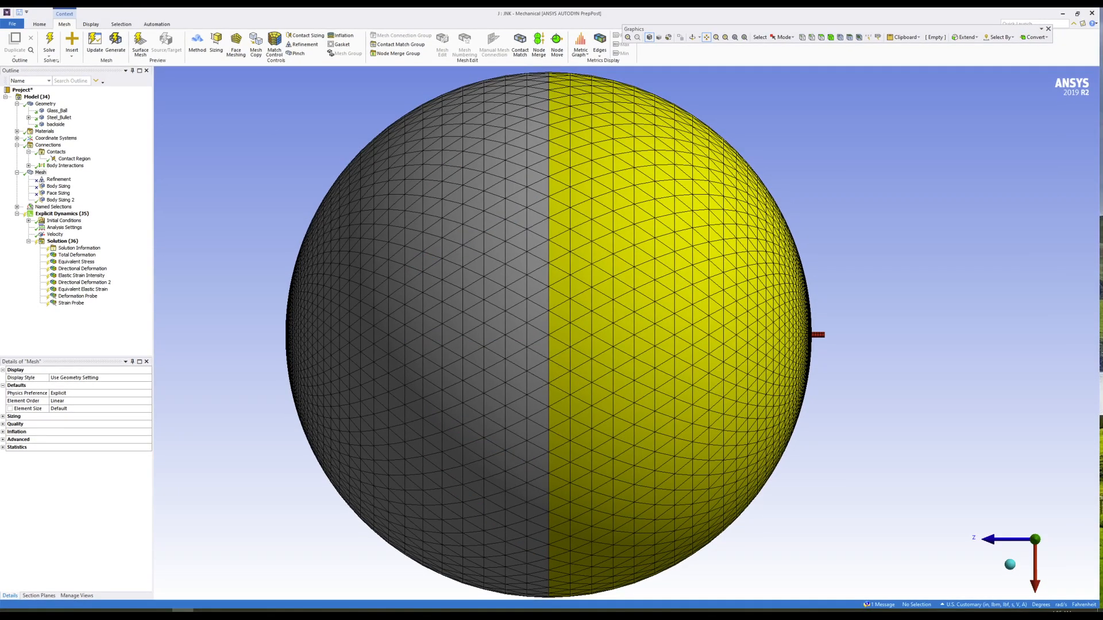
Step: Show the cyan wave-direction arrows crossing from the boundary into the gray hemisphere
click(54, 221)
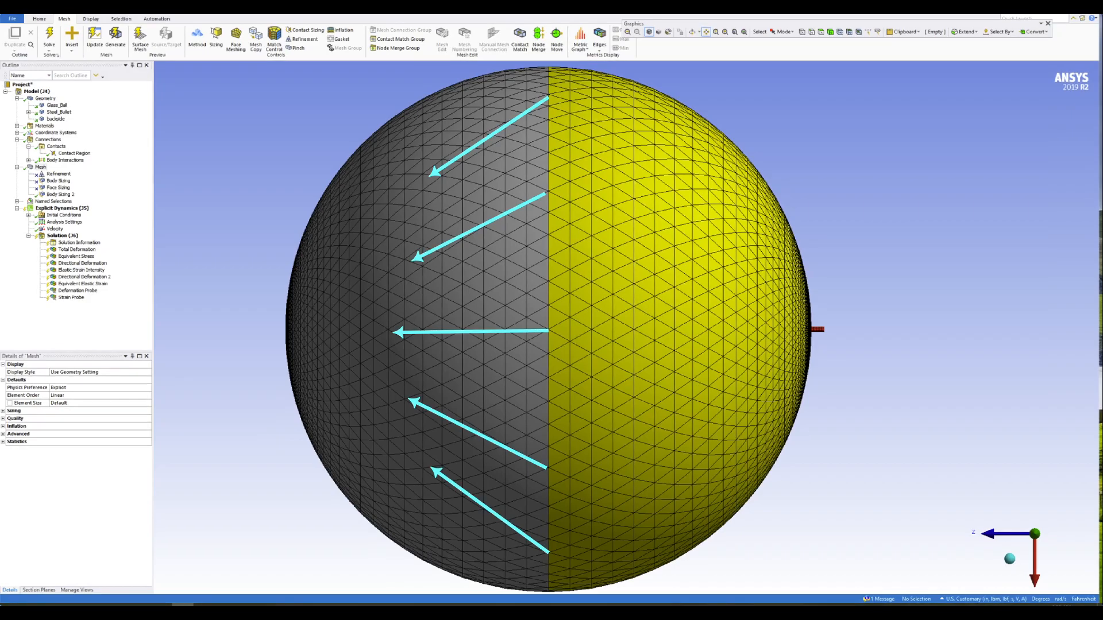